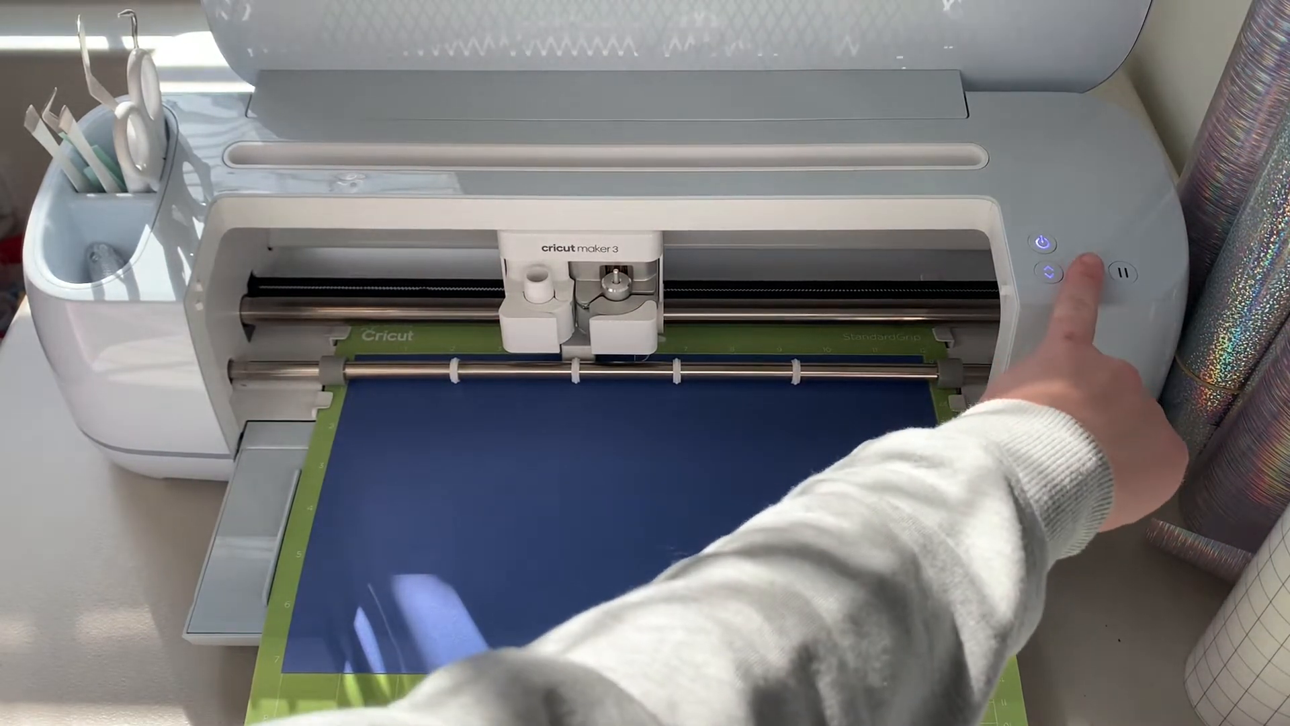
Feed the green mat with the blue vinyl under the Cricut Maker 3 rollers.
left_click(1086, 271)
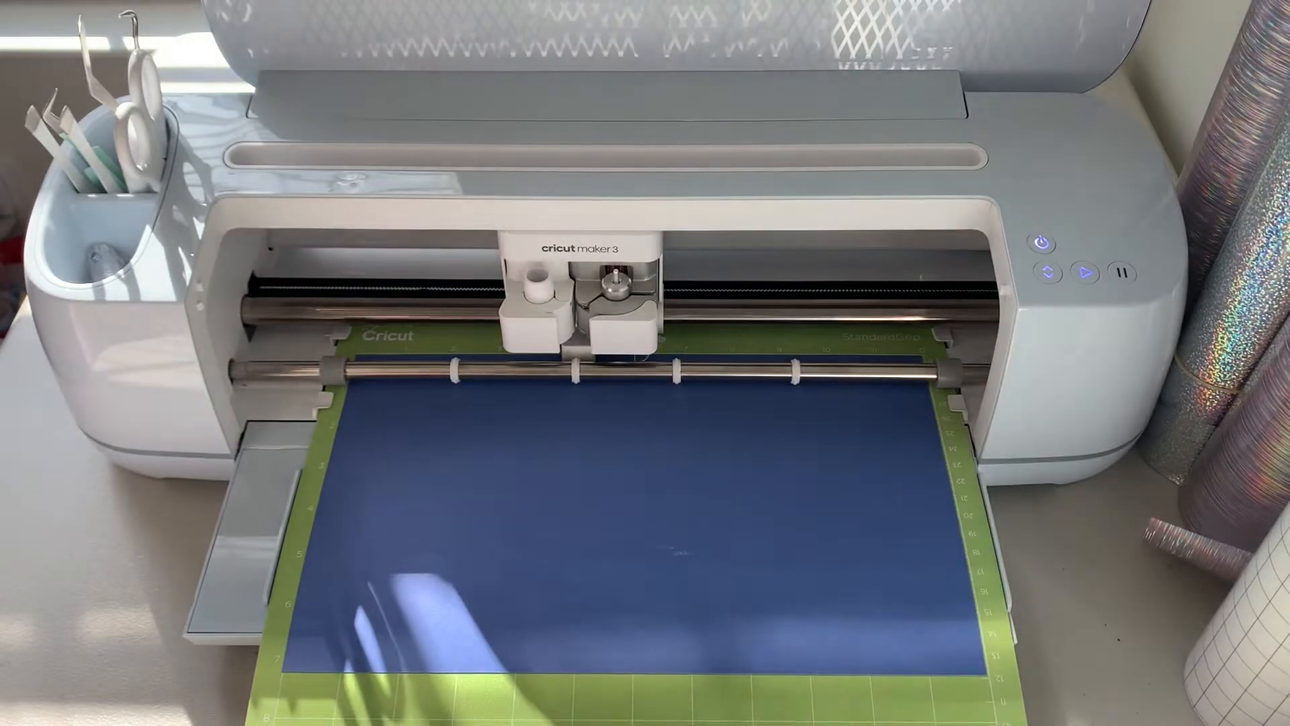